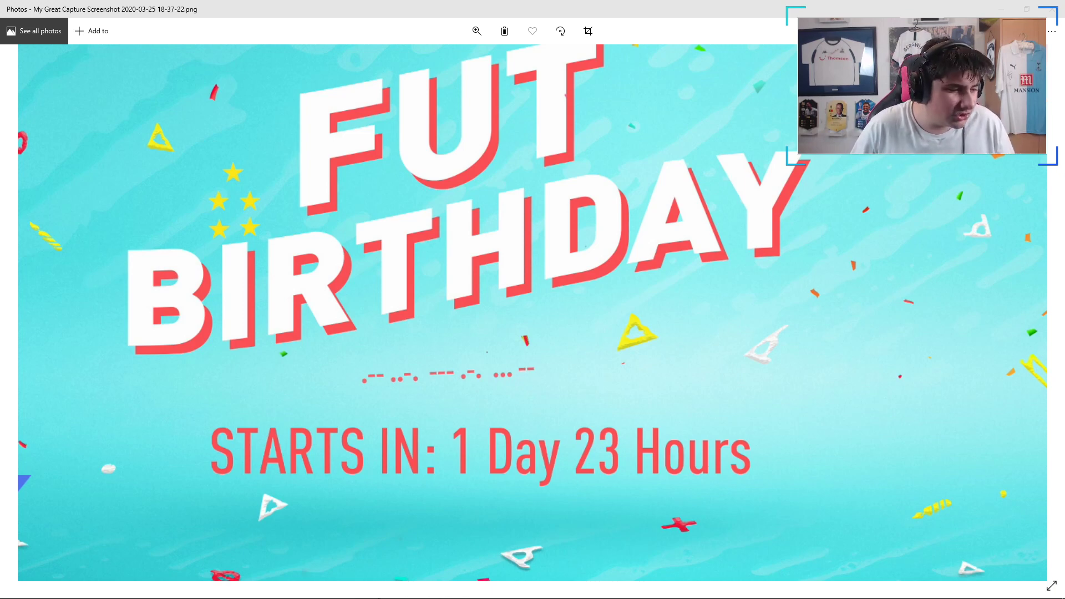
pyautogui.moveTo(211, 193)
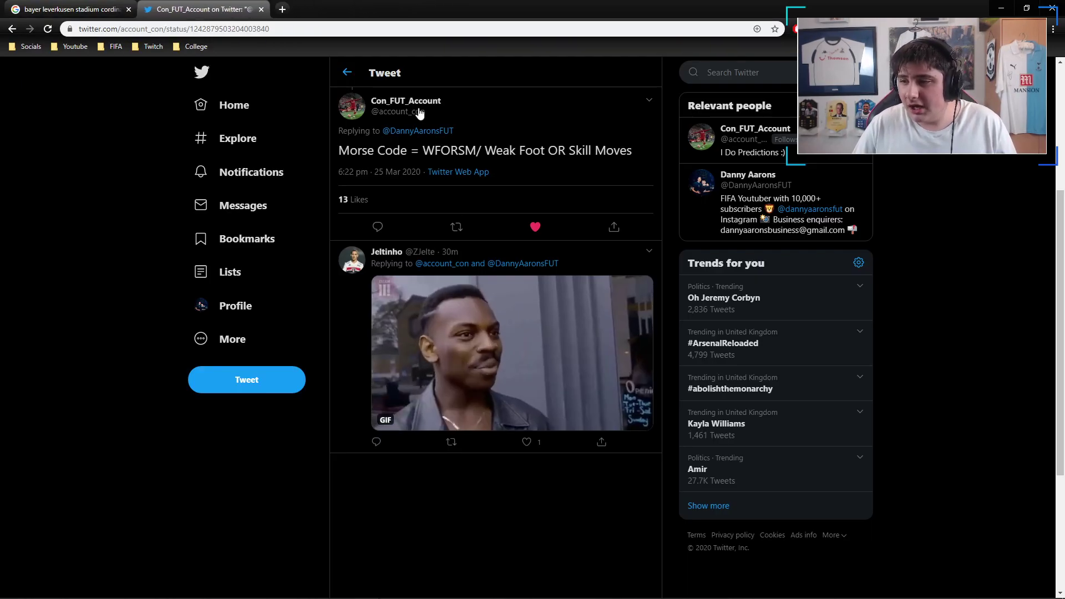
# Step: Bring the FUT Birthday screenshot tweet into view above the Morse code reply
pyautogui.scroll(3)
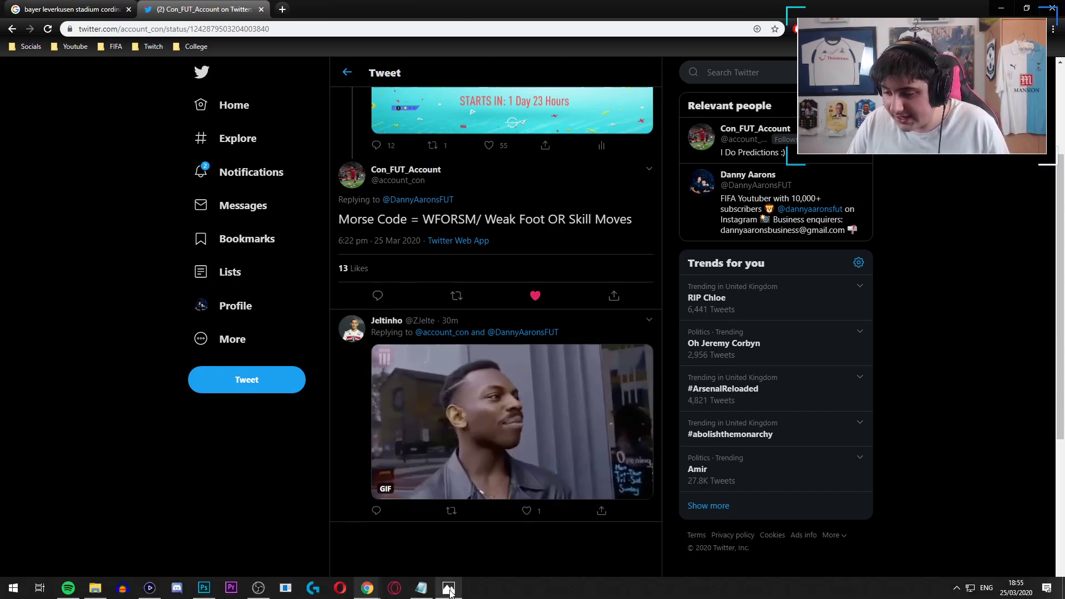
pyautogui.click(448, 588)
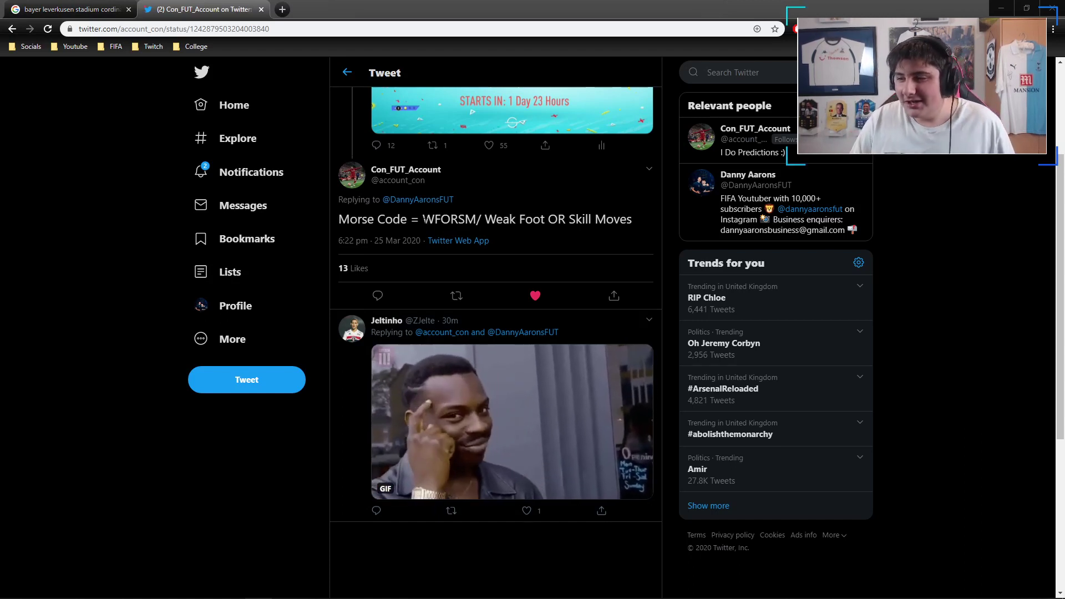
pyautogui.doubleClick(431, 220)
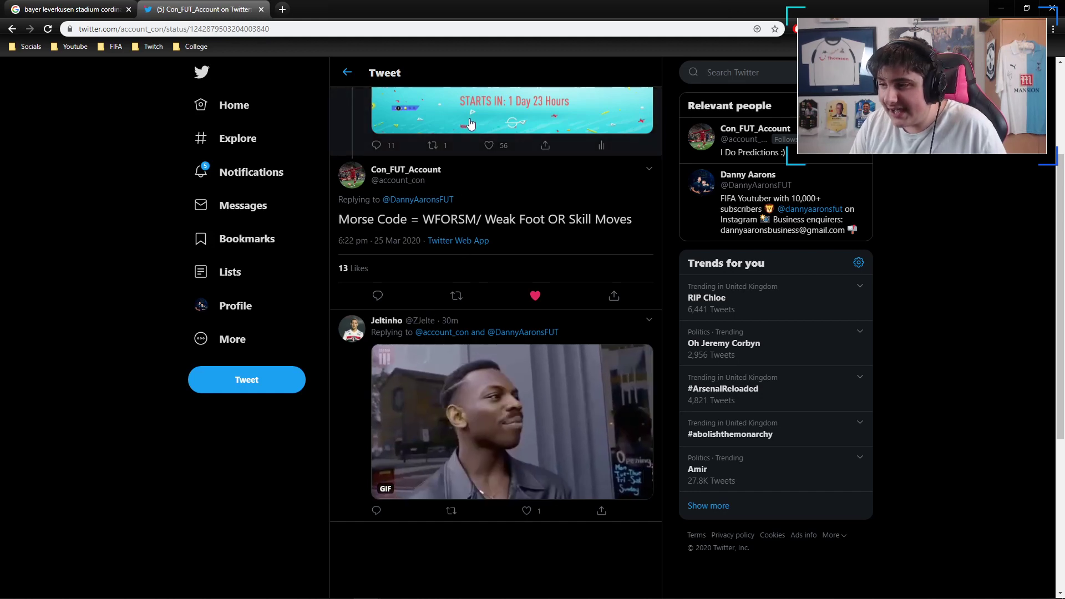
pyautogui.click(471, 122)
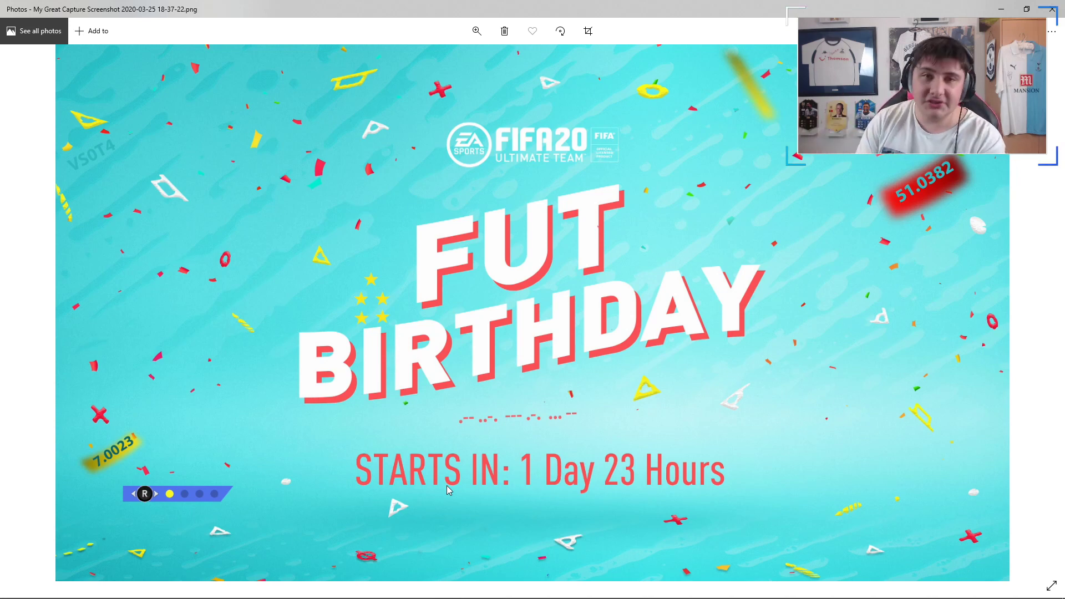
pyautogui.moveTo(988, 242)
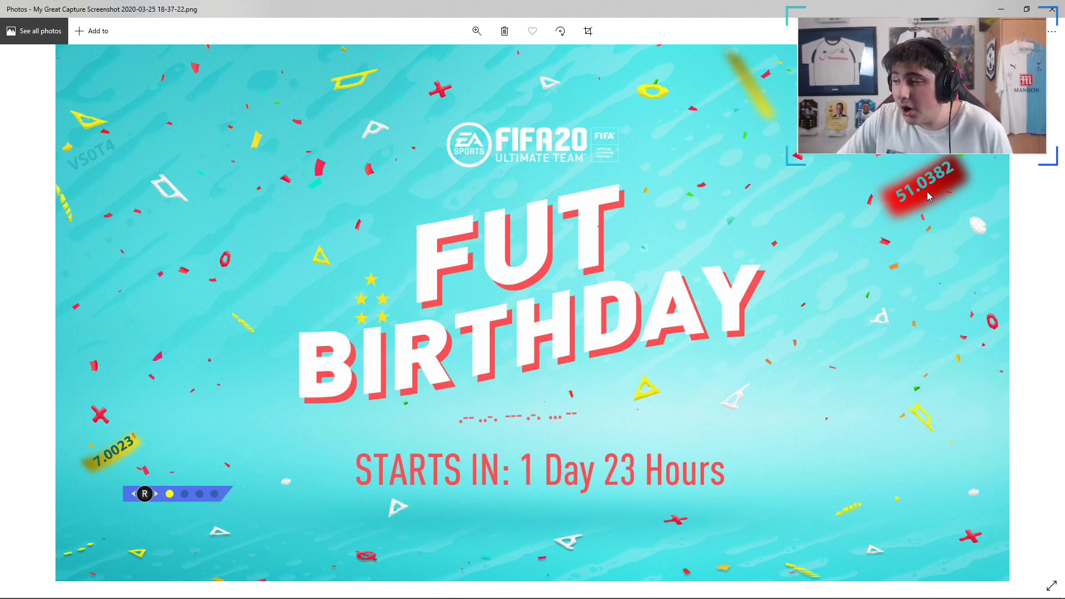
pyautogui.moveTo(107, 470)
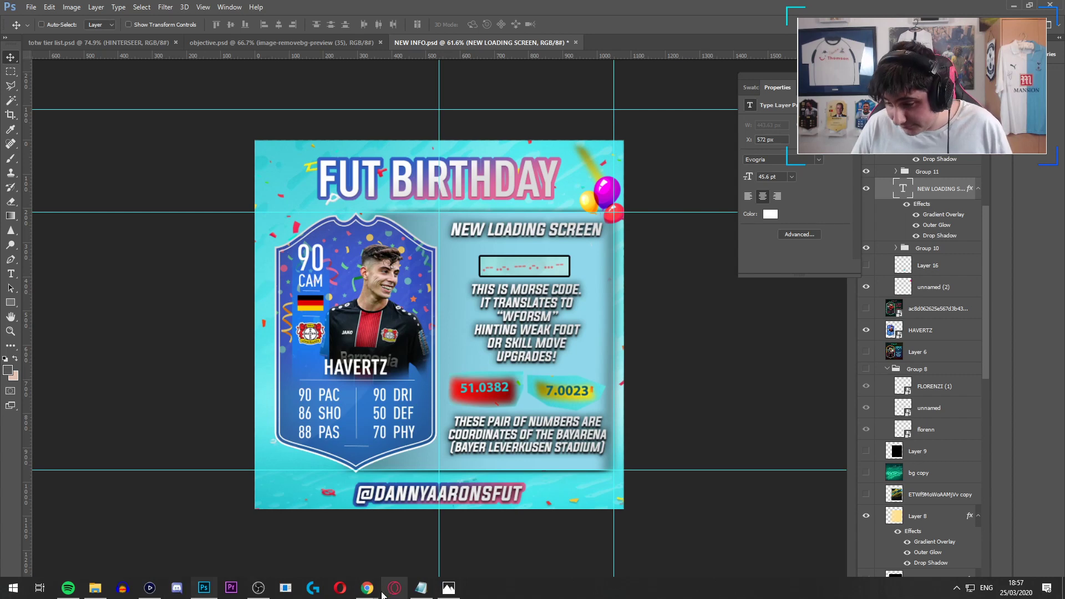
# Step: Leave the Photoshop Havertz graphic and switch to the web browser
pyautogui.click(366, 587)
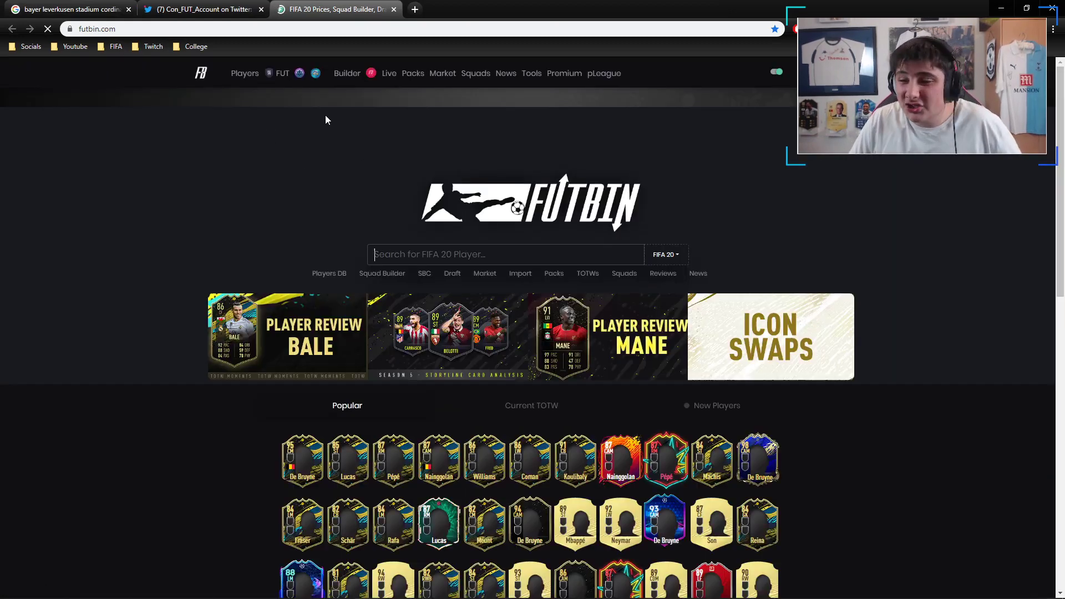
# Step: Open FUTBIN's FIFA 20 player database and filter it to Bayer 04 Leverkusen
pyautogui.click(245, 72)
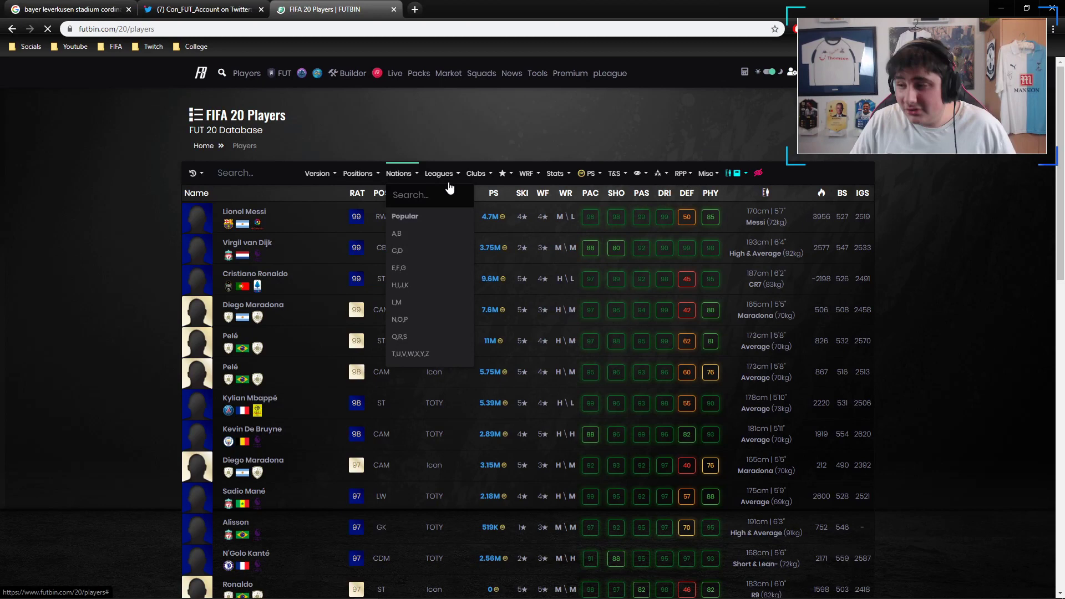
pyautogui.click(476, 173)
pyautogui.write('bay')
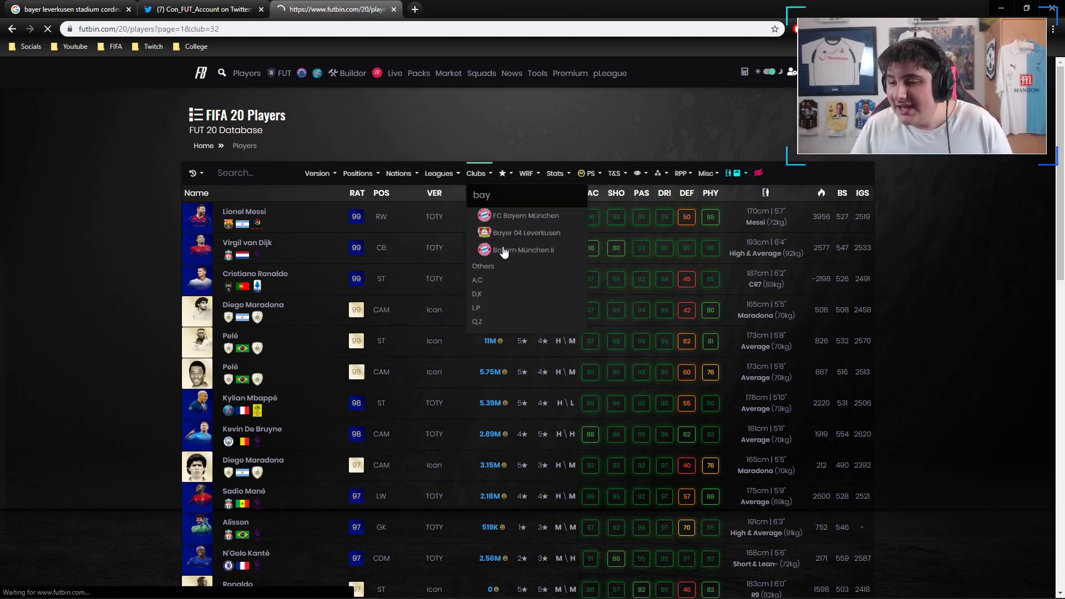
pyautogui.click(526, 233)
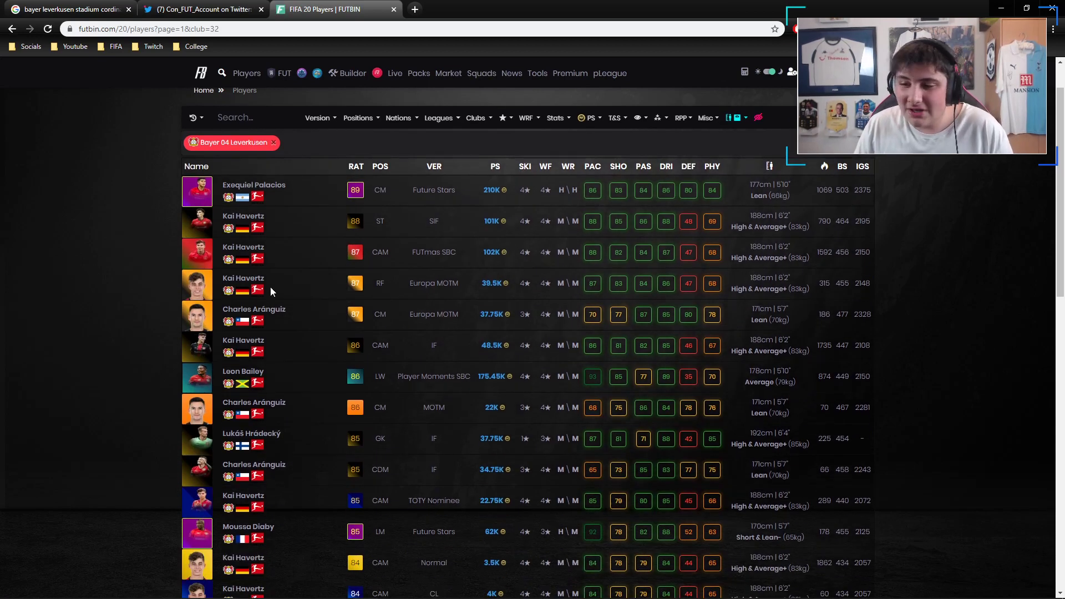
pyautogui.moveTo(279, 332)
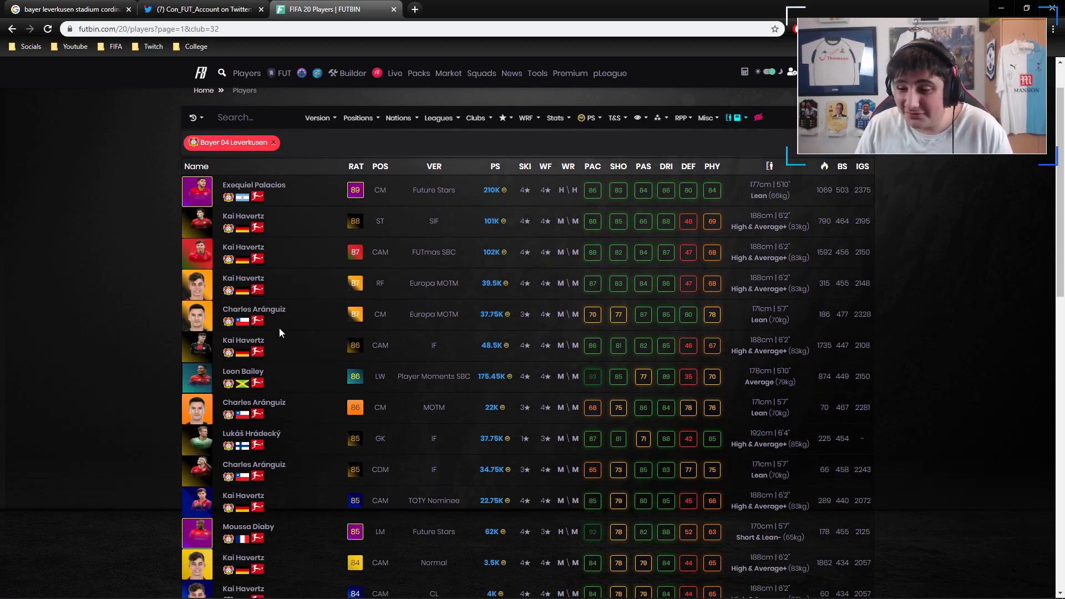
# Step: Browse Leverkusen players, open the 88-rated Havertz card, then magnify the VS0T4 screenshot text
pyautogui.scroll(-3)
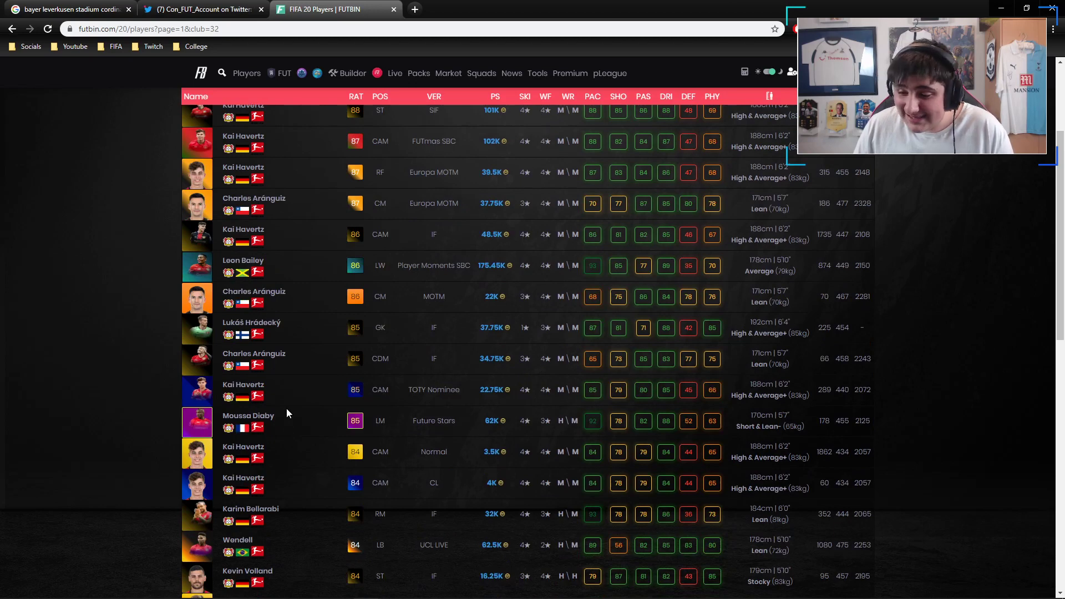
pyautogui.scroll(-3)
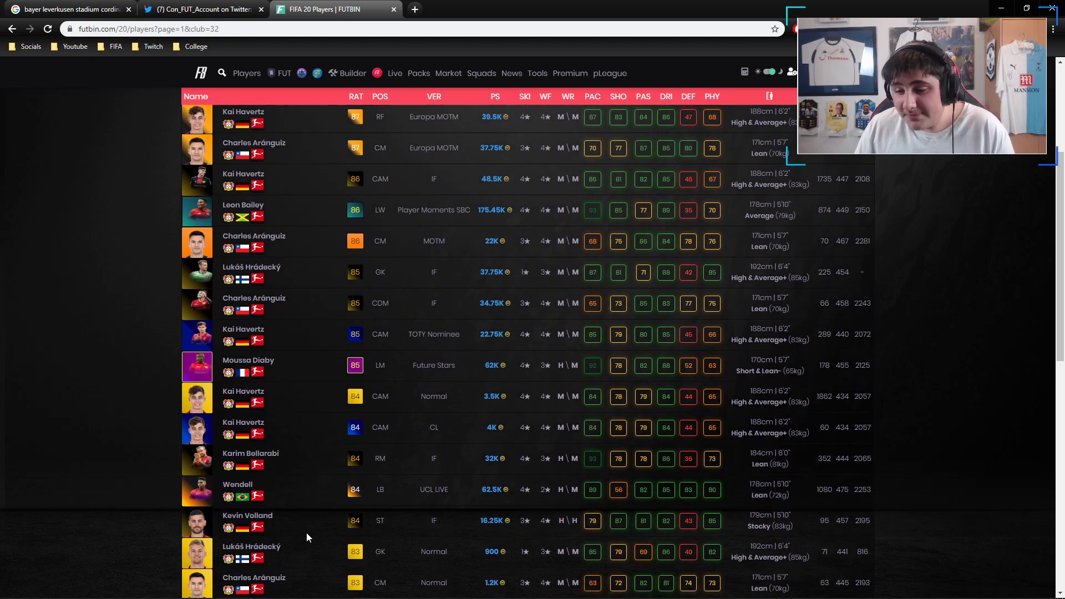
pyautogui.click(243, 112)
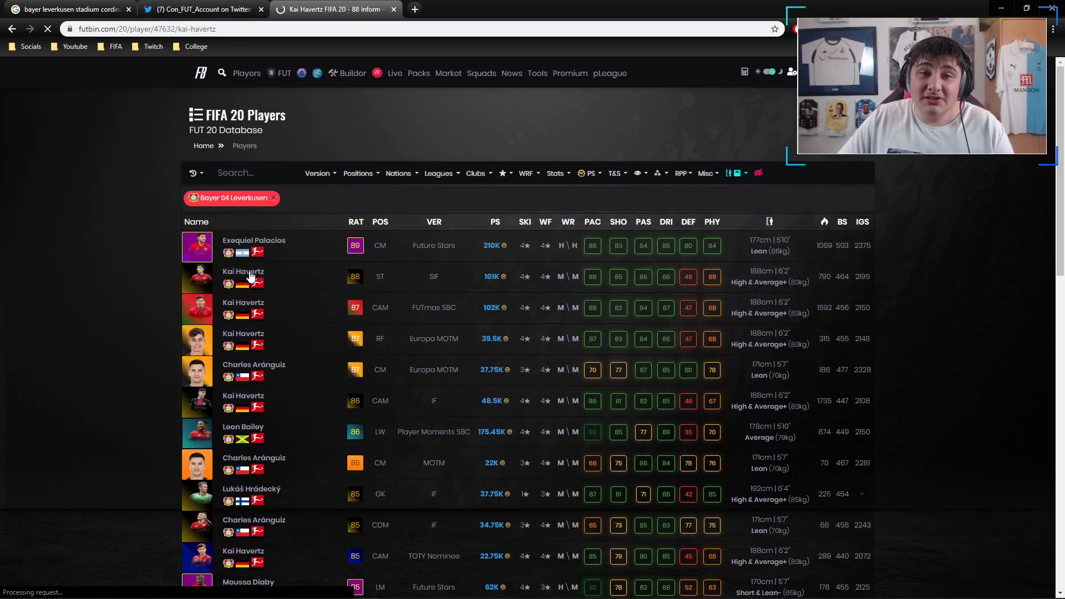
pyautogui.click(242, 276)
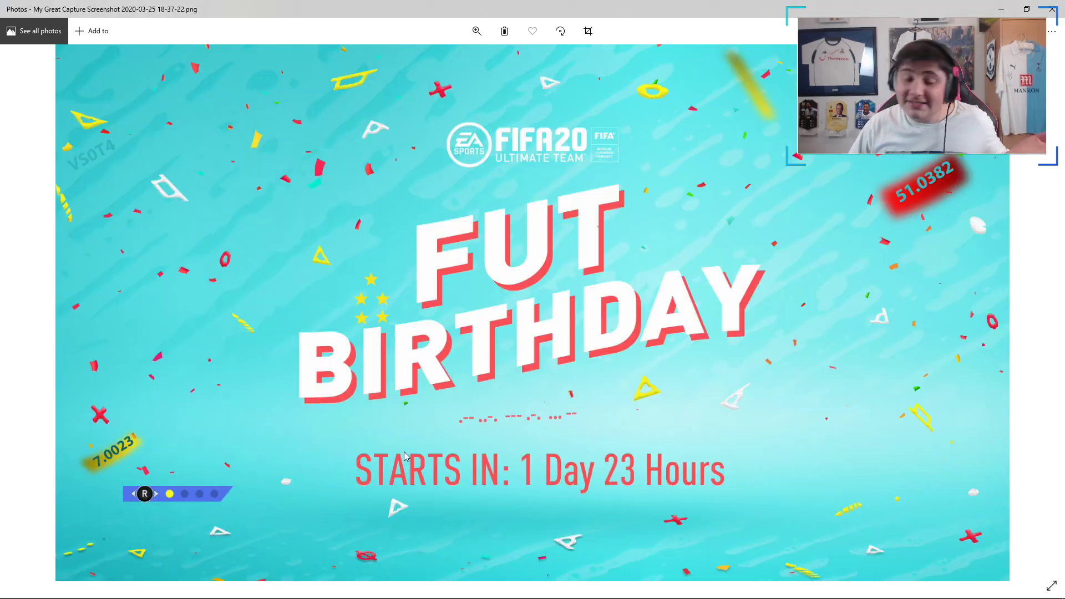
pyautogui.click(477, 31)
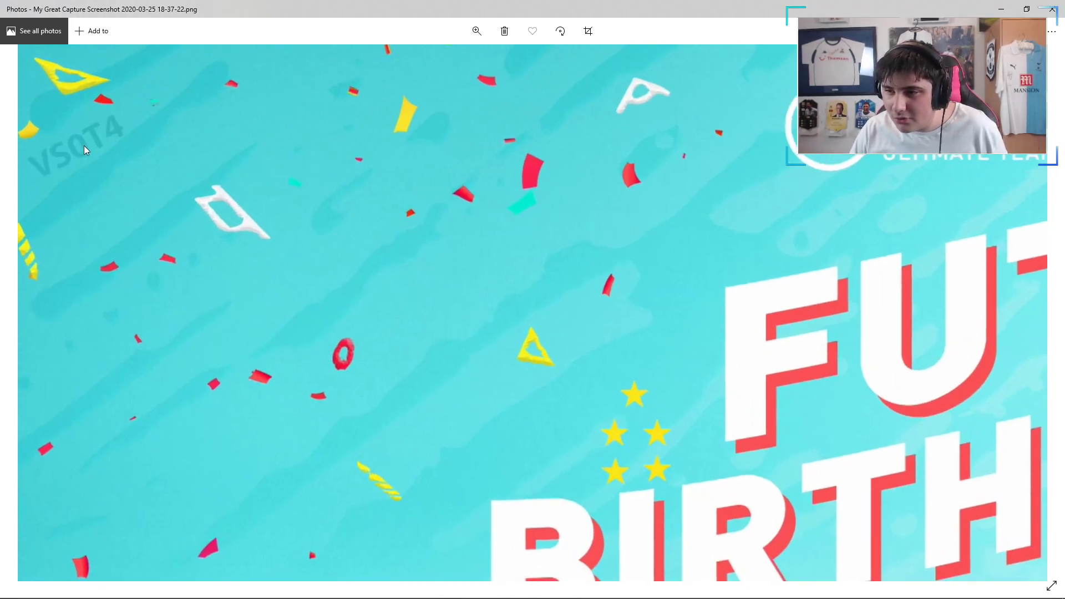